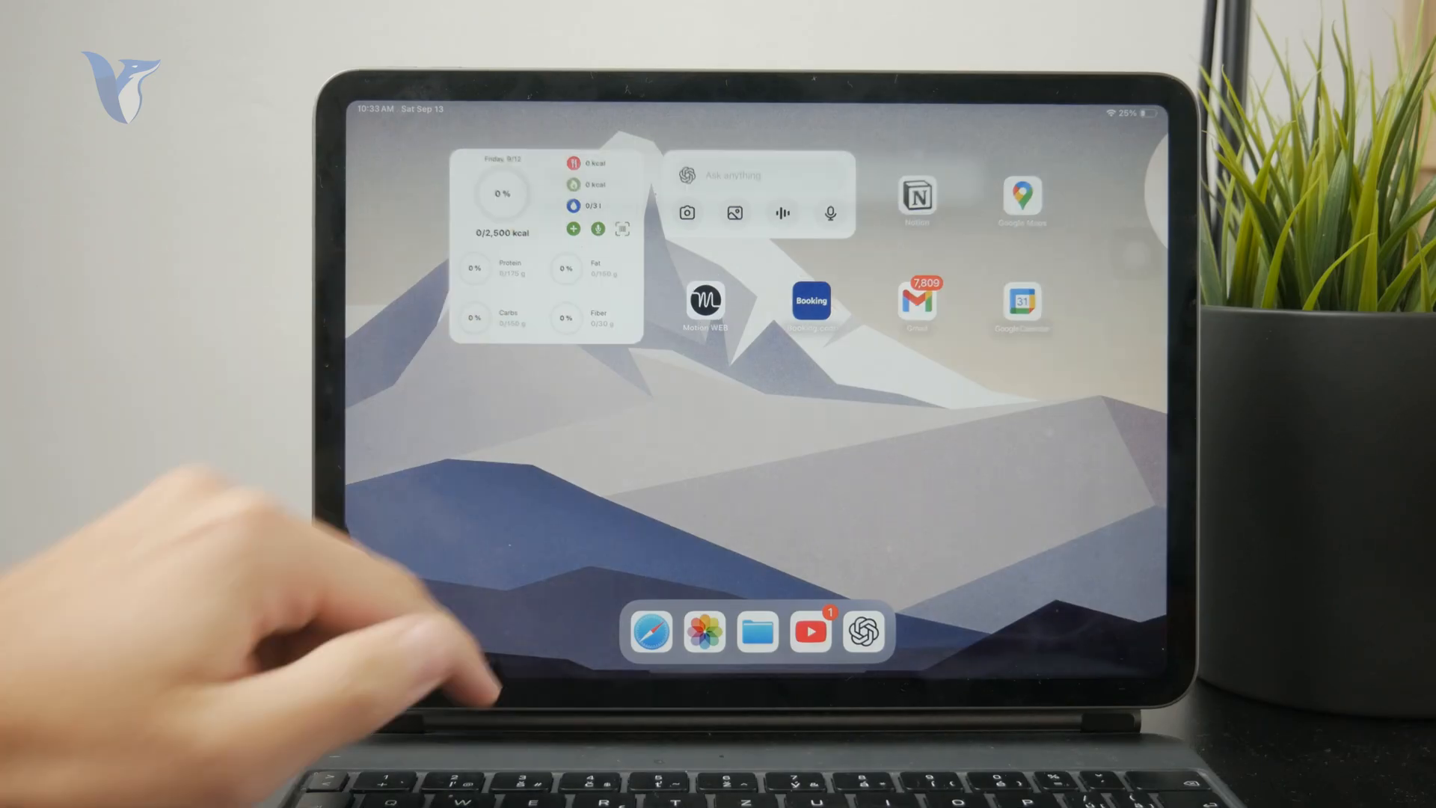
- Launch Safari from the Home Screen, landing on the eBay iPad mini listings
type("app;")
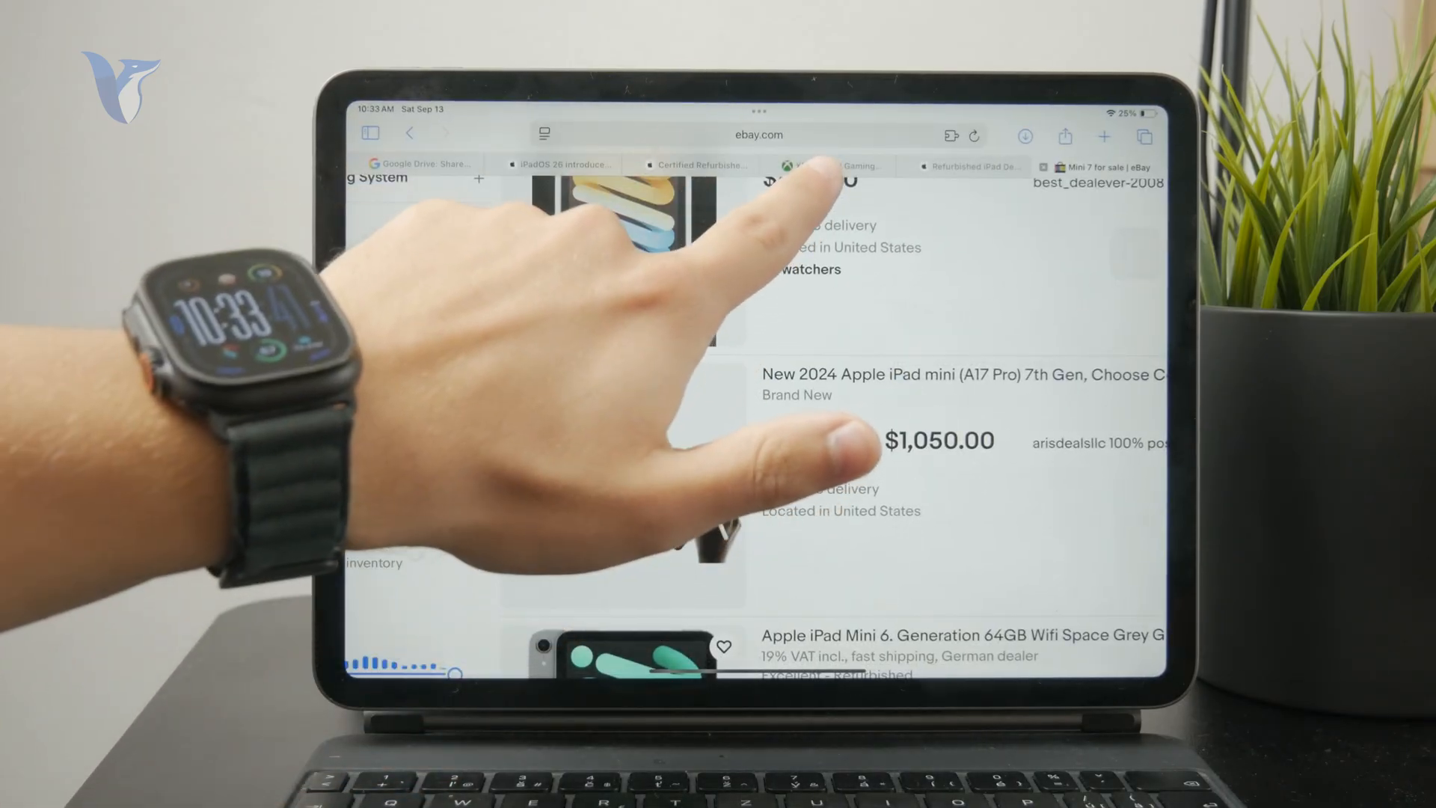
- Switch to the Xbox Cloud Gaming tab and scroll down to the All games row
left_click(835, 166)
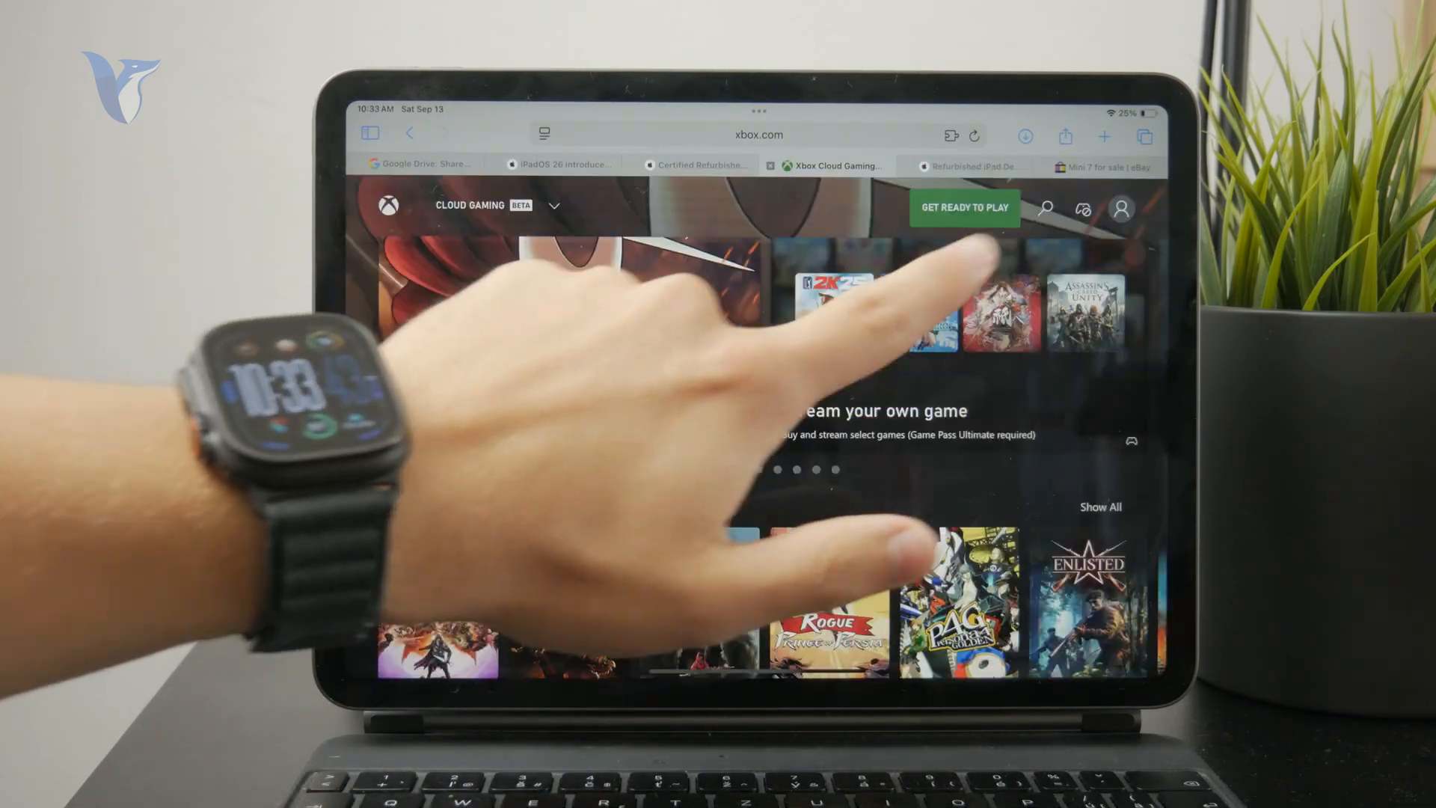
scroll("down", 3)
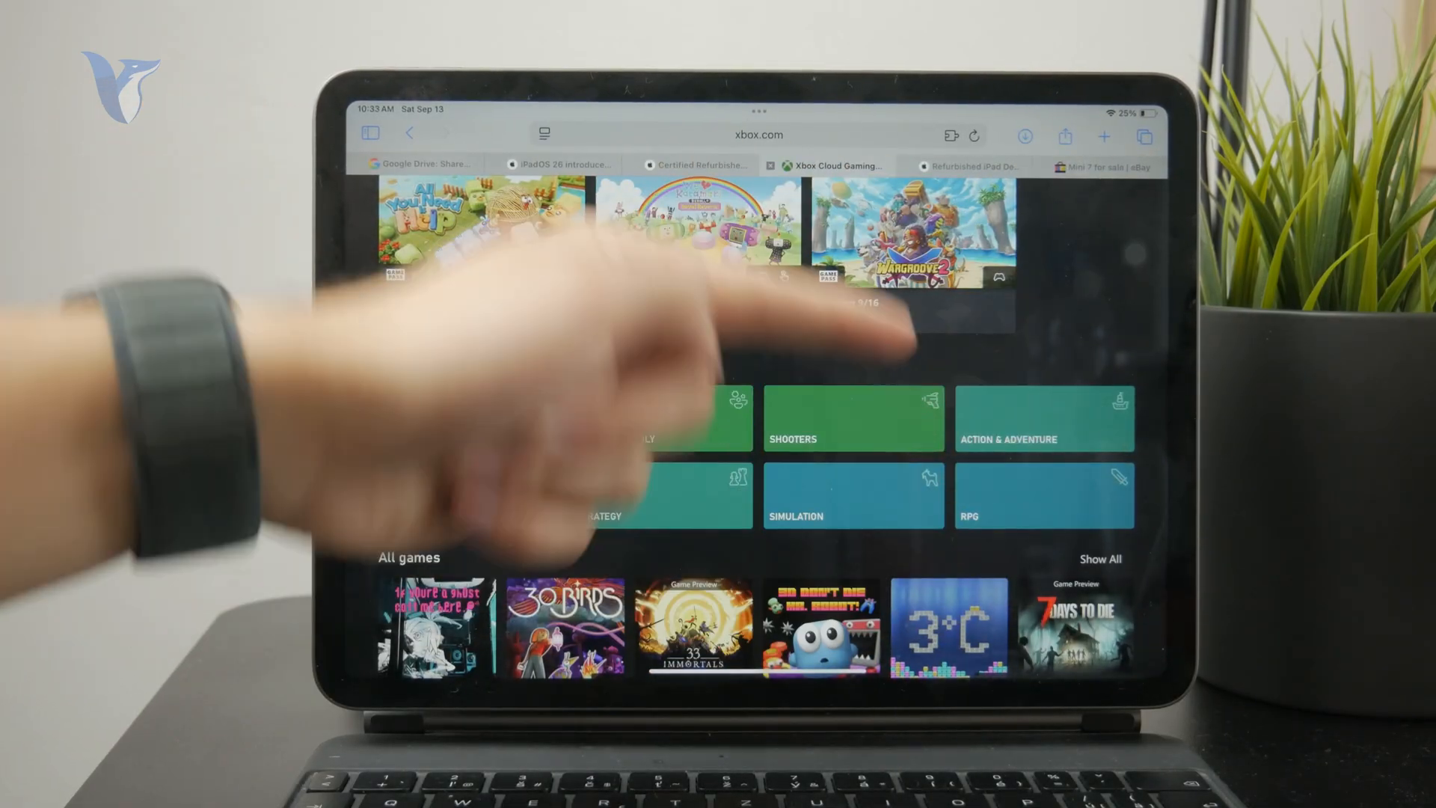
left_click(1065, 136)
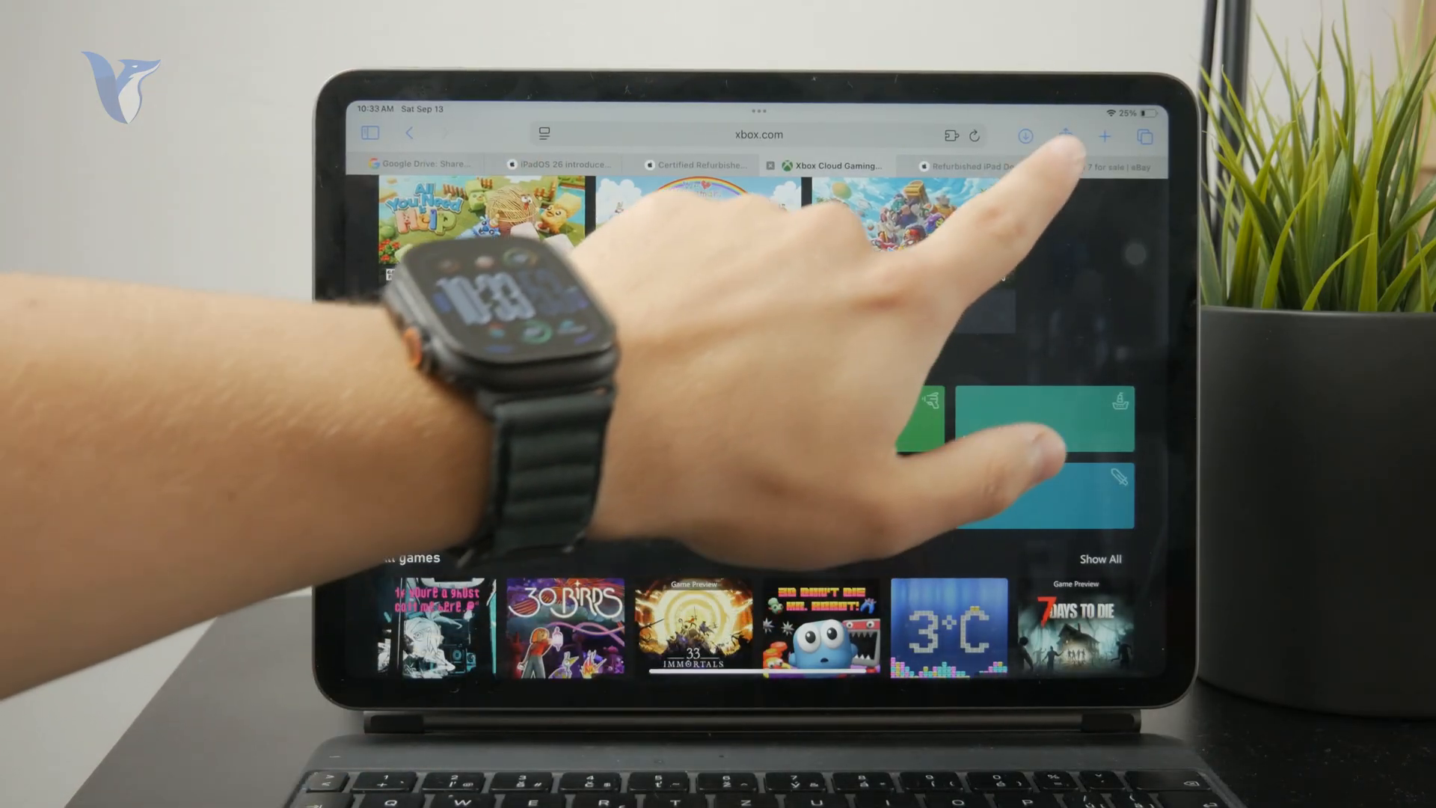
- From the Share menu, choose Add to Home Screen for the Xbox Cloud Gaming page
left_click(1086, 136)
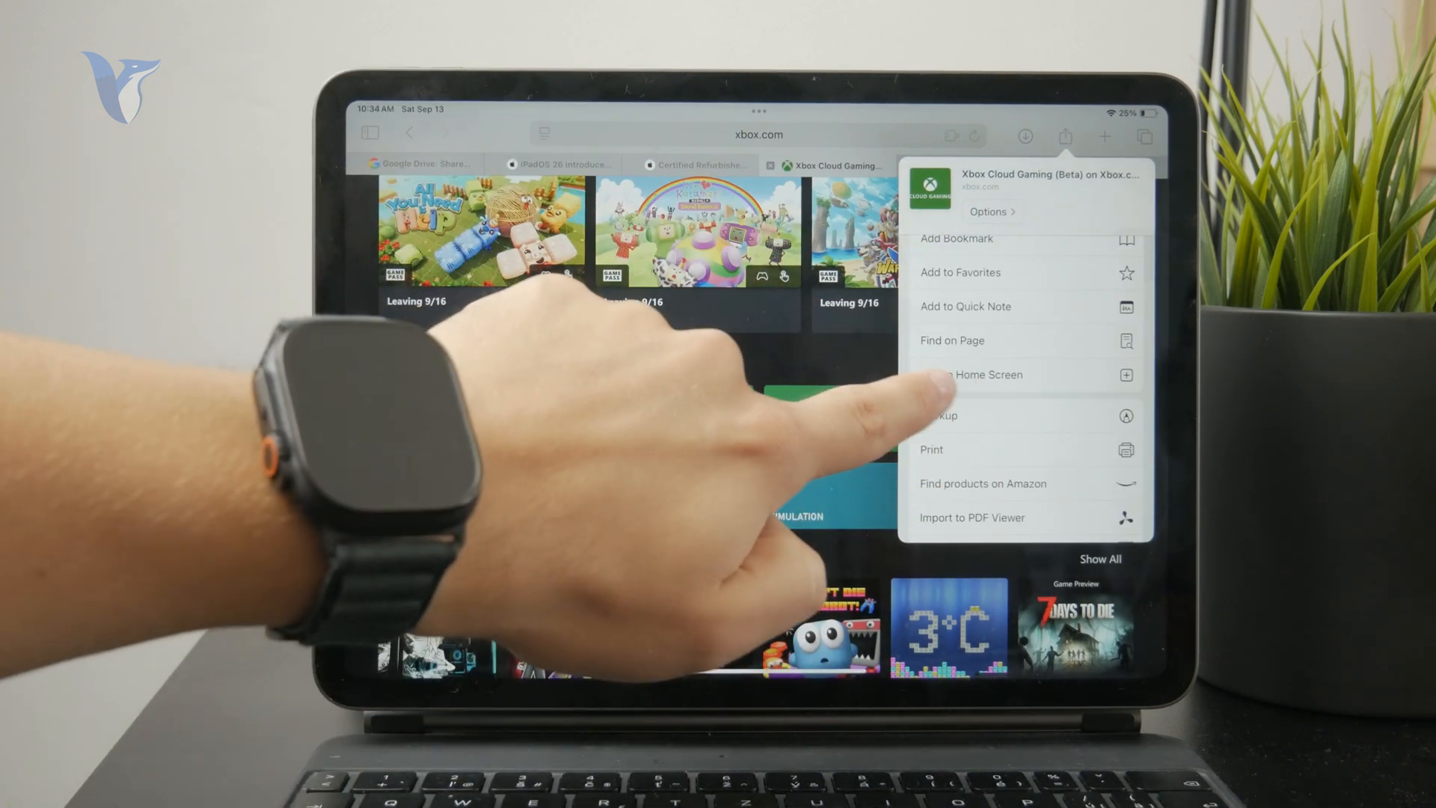
left_click(980, 374)
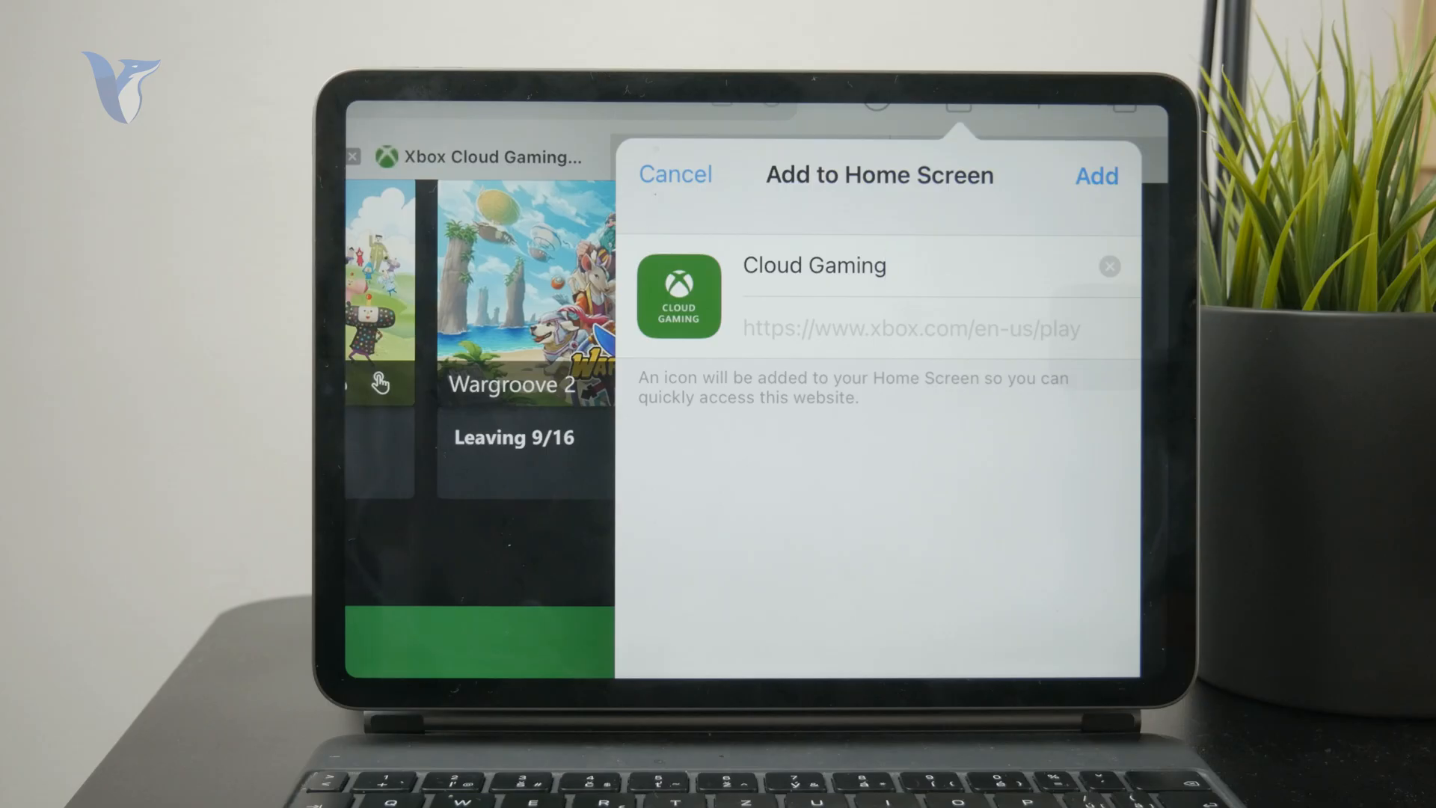
- Add the Cloud Gaming shortcut to the Home Screen, then bring up its Delete Bookmark prompt
left_click(1097, 176)
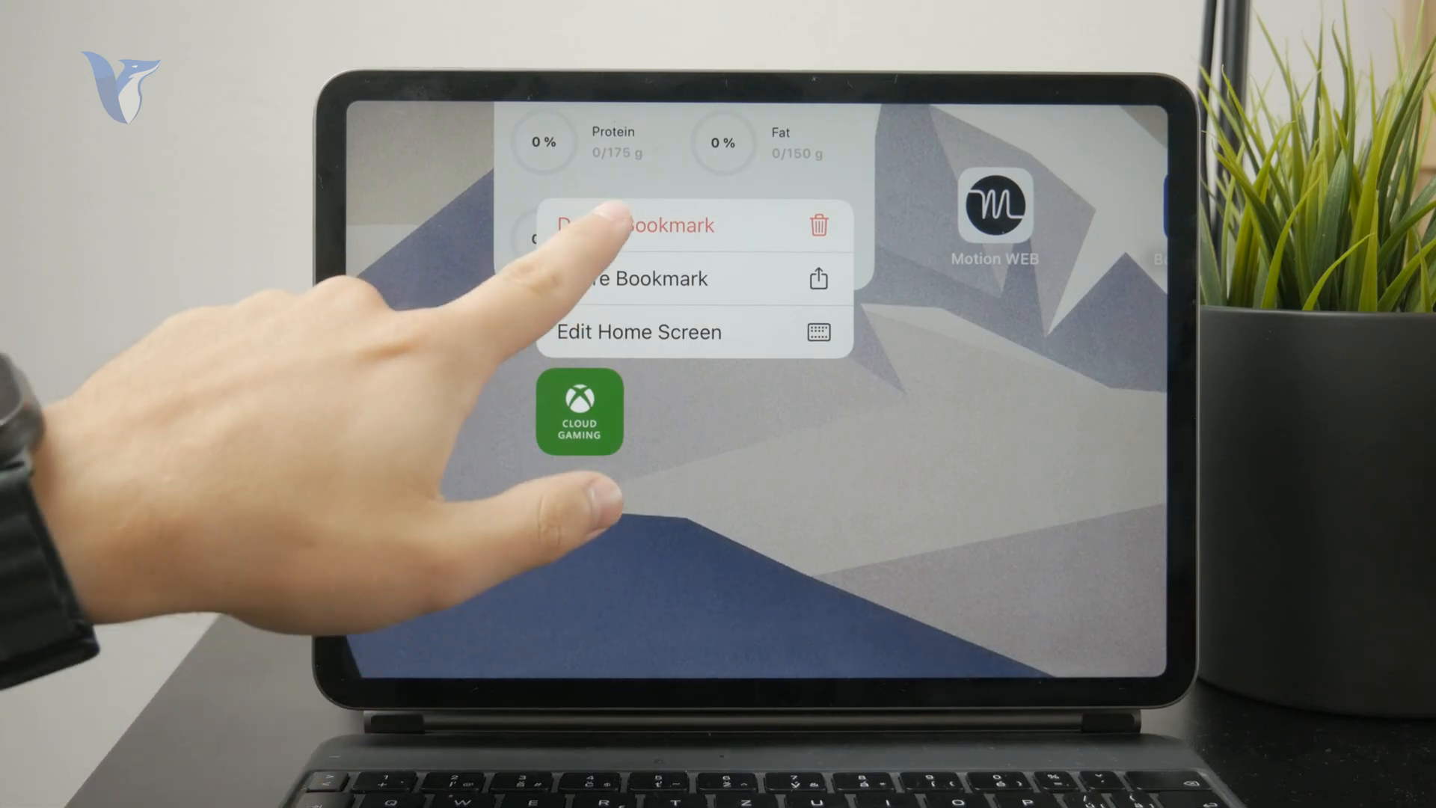
left_click(632, 225)
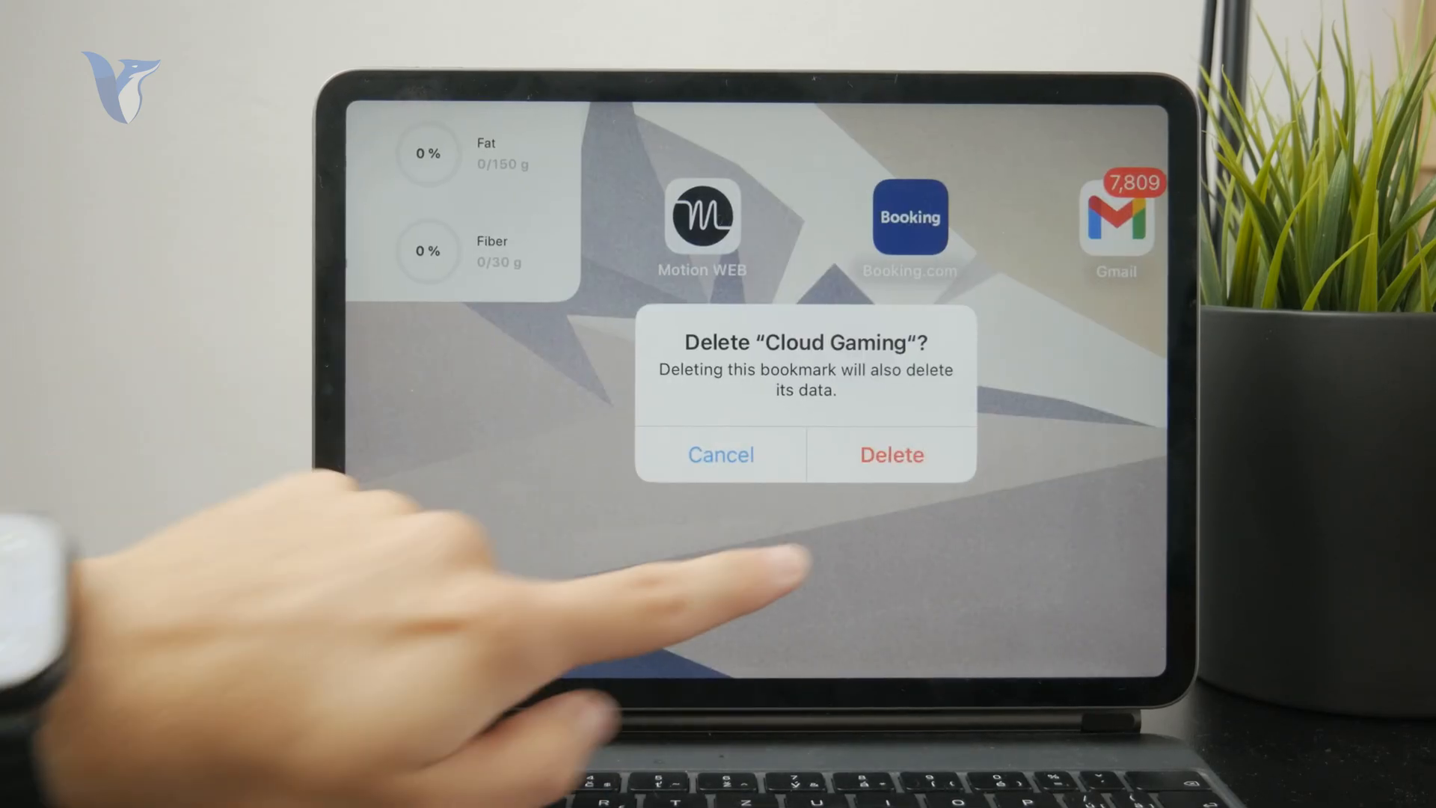